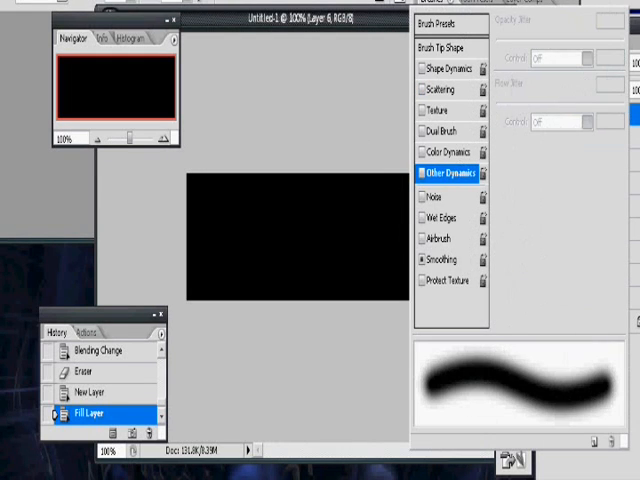
Enable Shape Dynamics for varying brush size and Scattering with a raised scatter amount
click(444, 46)
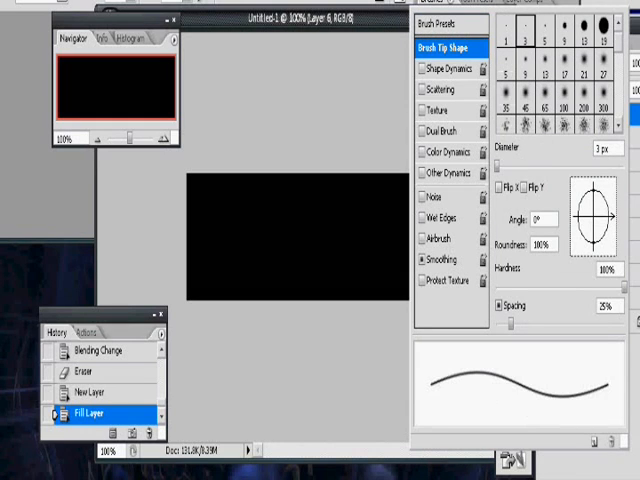
click(416, 68)
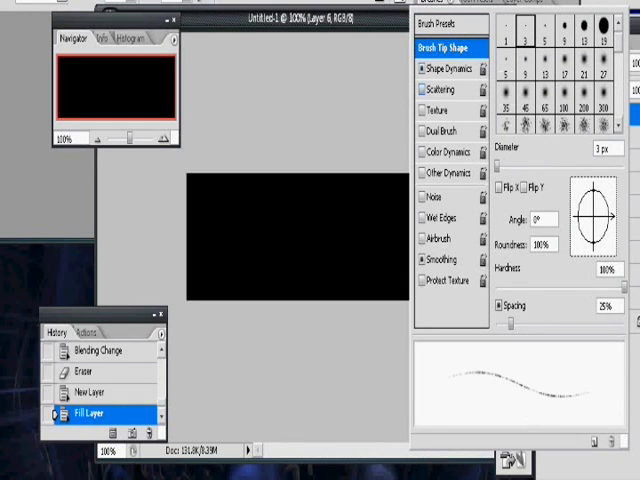
click(434, 92)
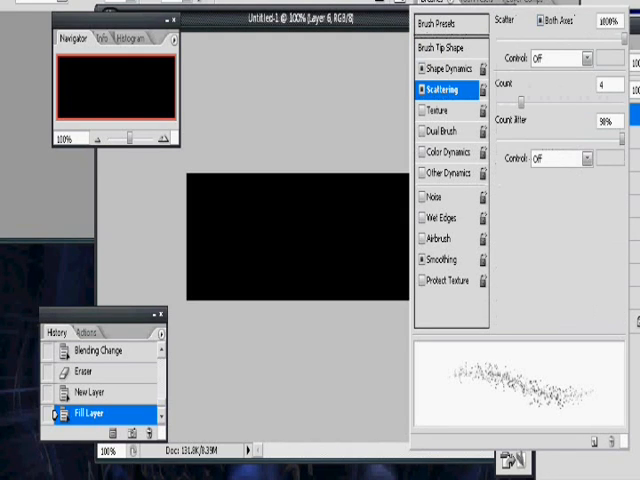
click(444, 72)
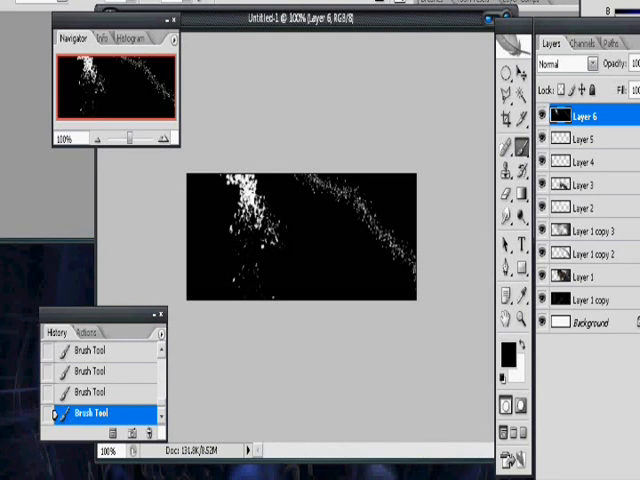
Add more white scattered specks across the black banner on the new layer
click(556, 64)
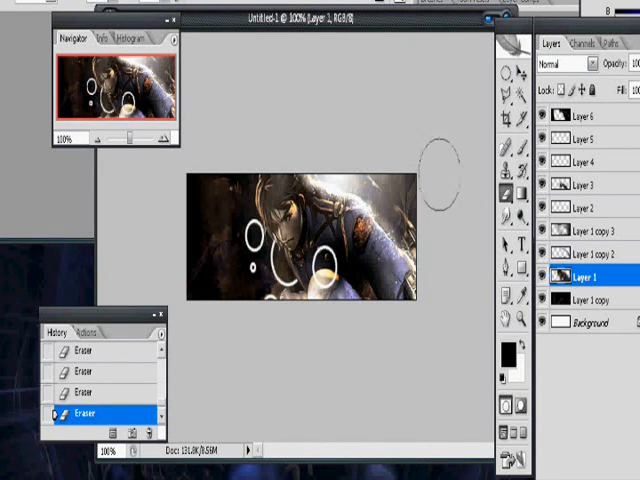
mouse_move(440, 160)
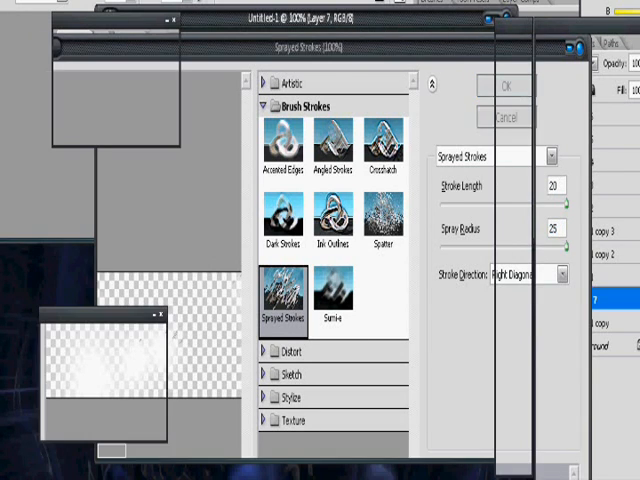
Apply the Sprayed Strokes filter to the painted Layer 7
click(504, 84)
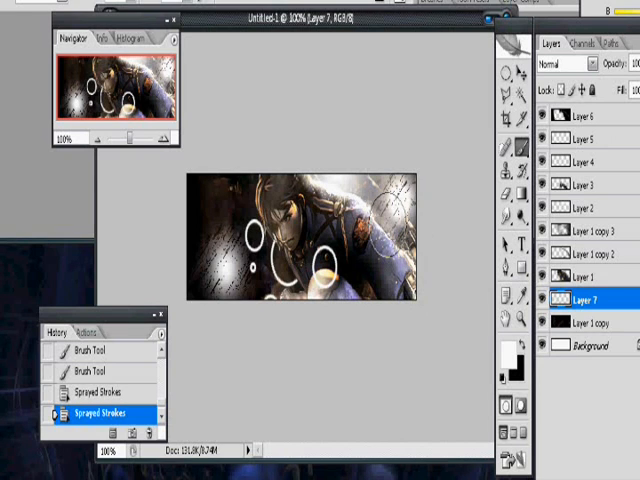
Invert the sprayed layer with Ctrl+I before lowering its opacity and resizing it
key(ctrl+i)
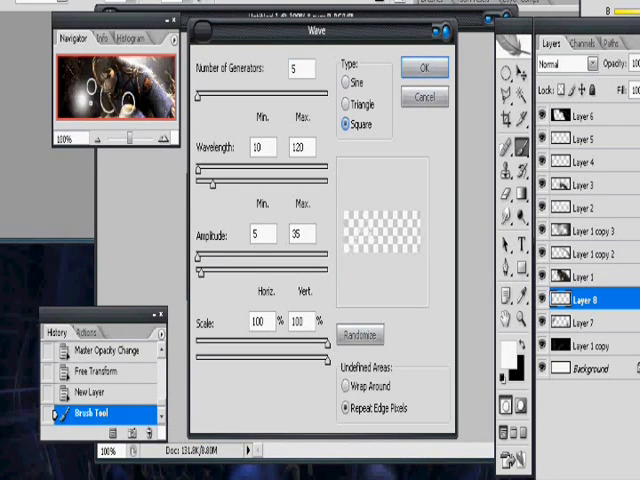
Apply the Square-type Wave distortion to the painted Layer 8
click(426, 68)
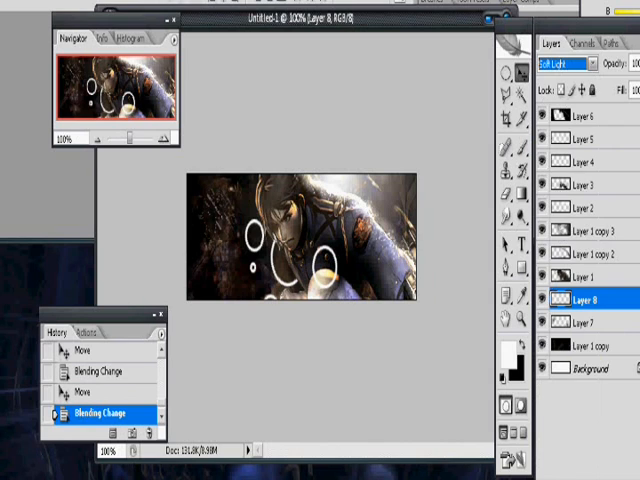
Set Layer 8 to Soft Light blending and move the wave layer into place on the banner
click(560, 64)
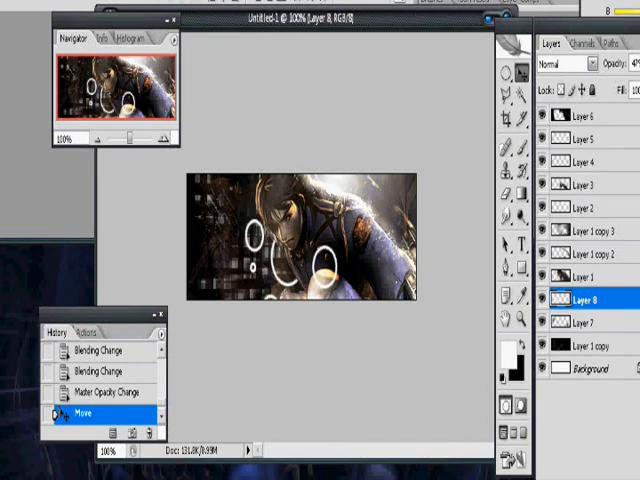
click(584, 116)
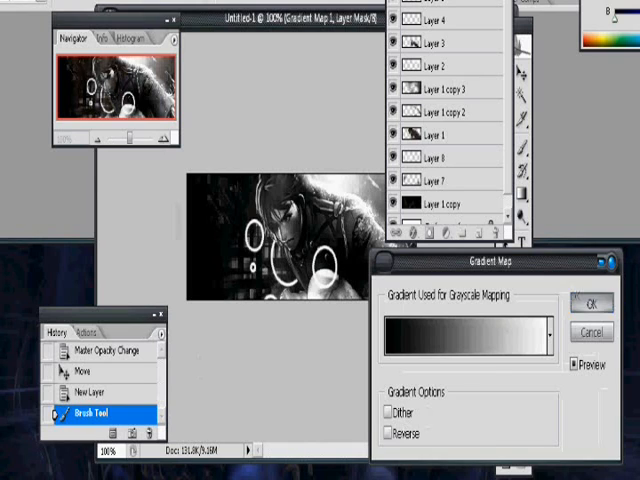
Add a black-to-white Gradient Map adjustment layer at the top of the layer stack
click(590, 302)
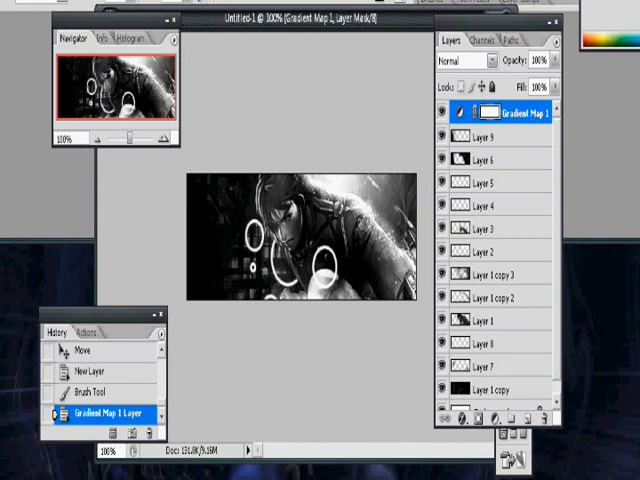
click(452, 56)
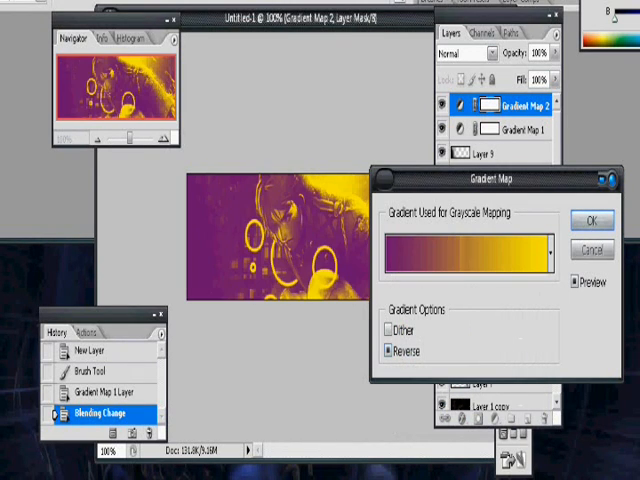
Confirm the reversed purple-to-yellow Gradient Map over the black-and-white banner
click(588, 220)
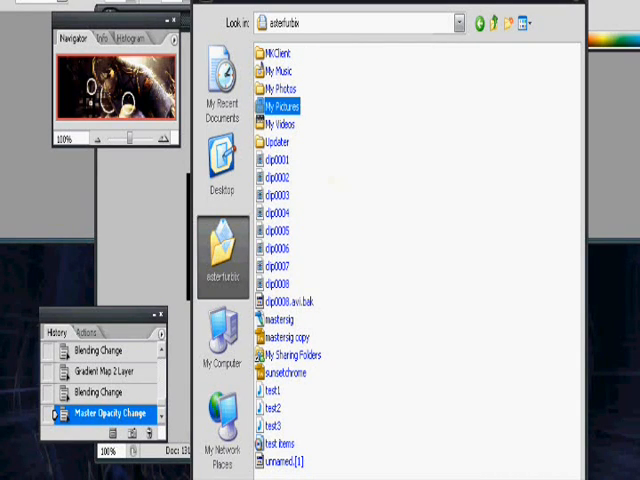
Place the bestC4D render file from My Pictures onto the banner as a new top layer
double_click(282, 104)
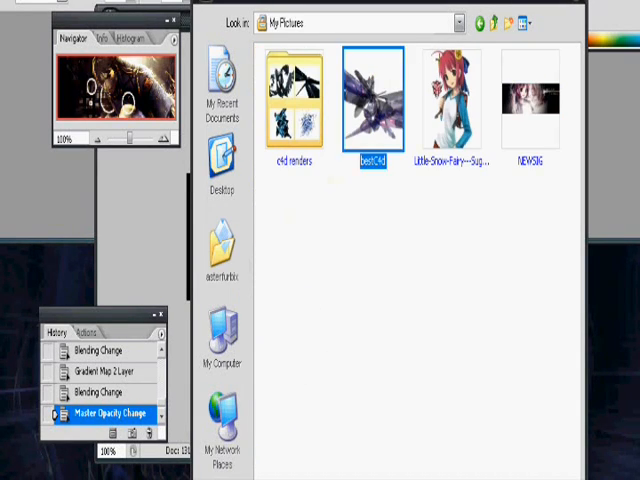
double_click(368, 90)
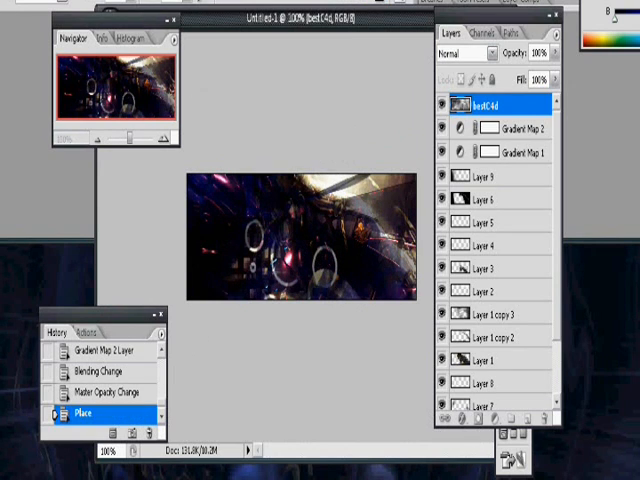
Commit the placed C4D render layer so it can be blended and erased
click(460, 52)
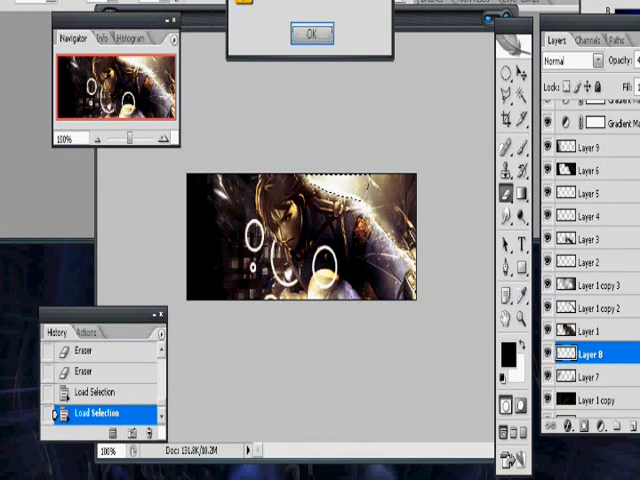
Select circle Layers 7 and 2, dismissing empty-selection warnings, and lower the circle layer's opacity
click(312, 32)
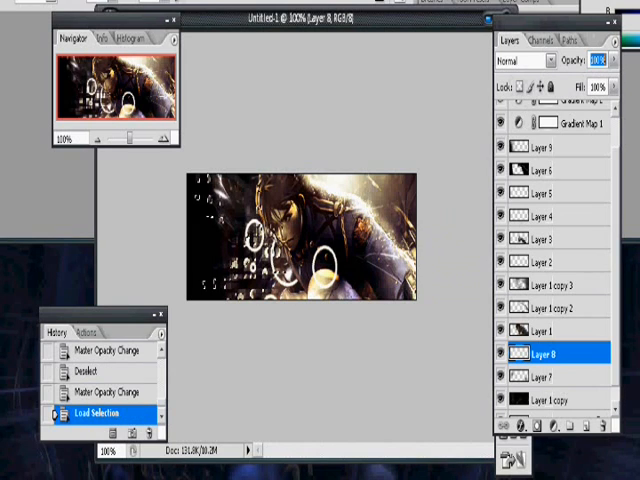
click(548, 376)
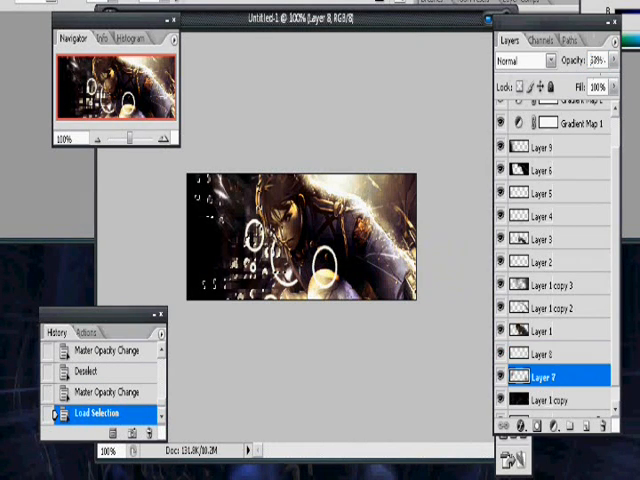
click(544, 262)
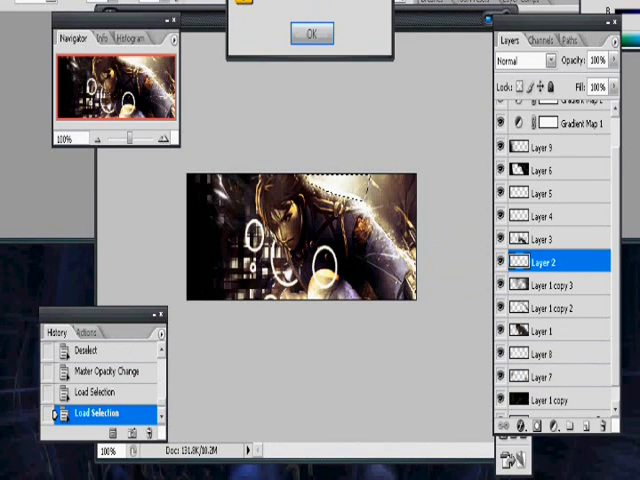
click(312, 32)
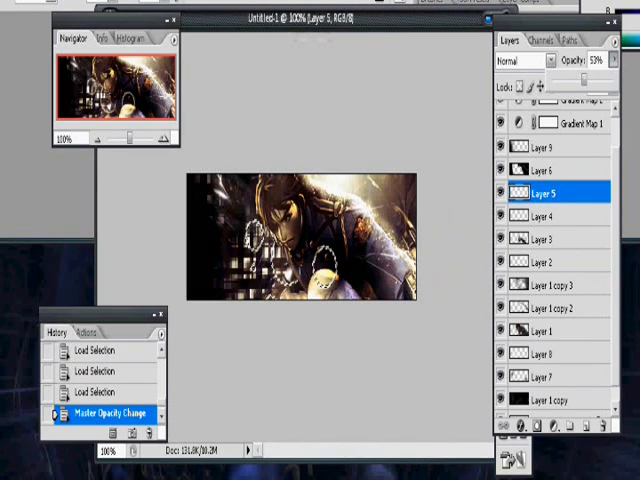
click(592, 60)
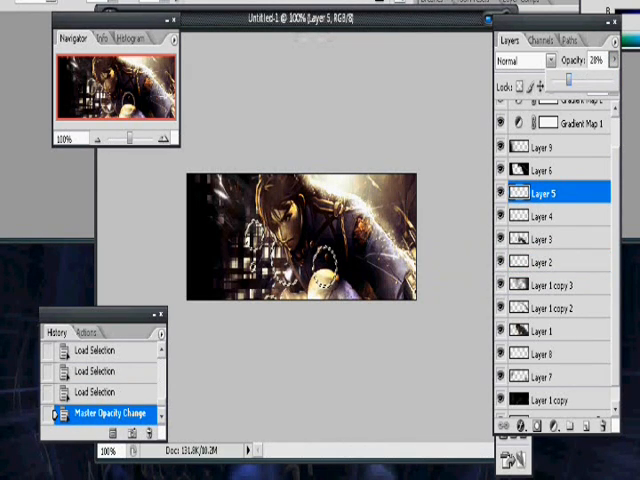